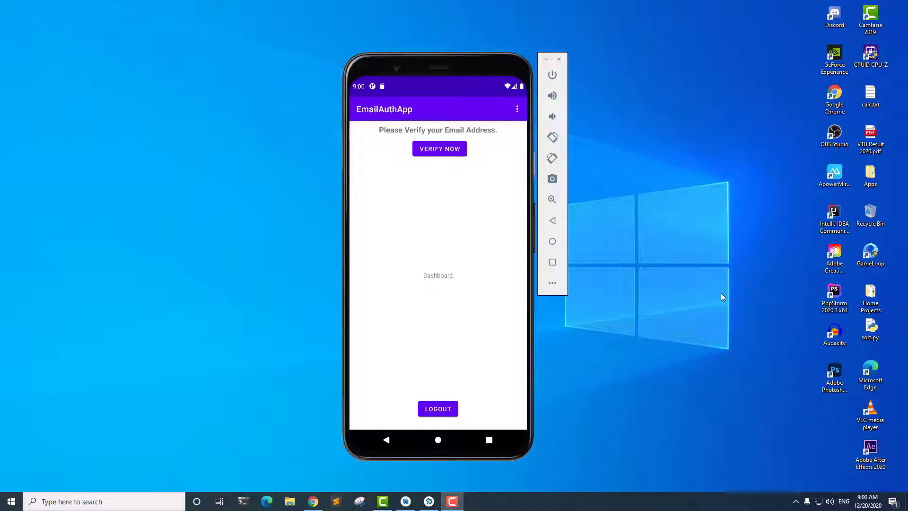
pyautogui.moveTo(519, 120)
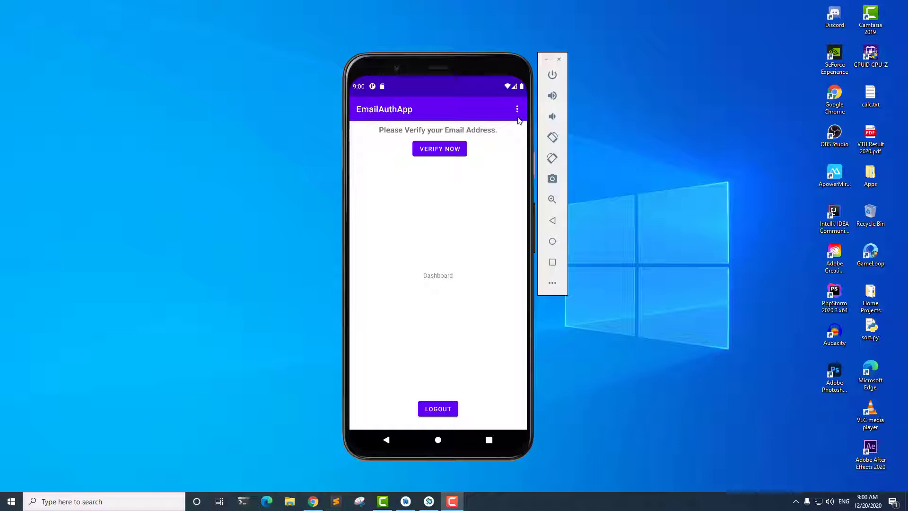
# Show the toolbar overflow menu with Reset Password and Update Email, then dismiss it.
pyautogui.click(517, 109)
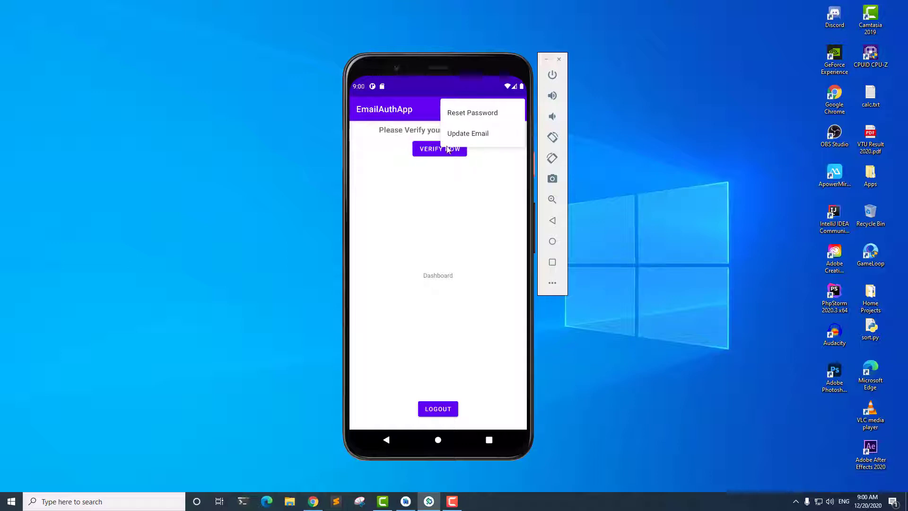
pyautogui.moveTo(475, 150)
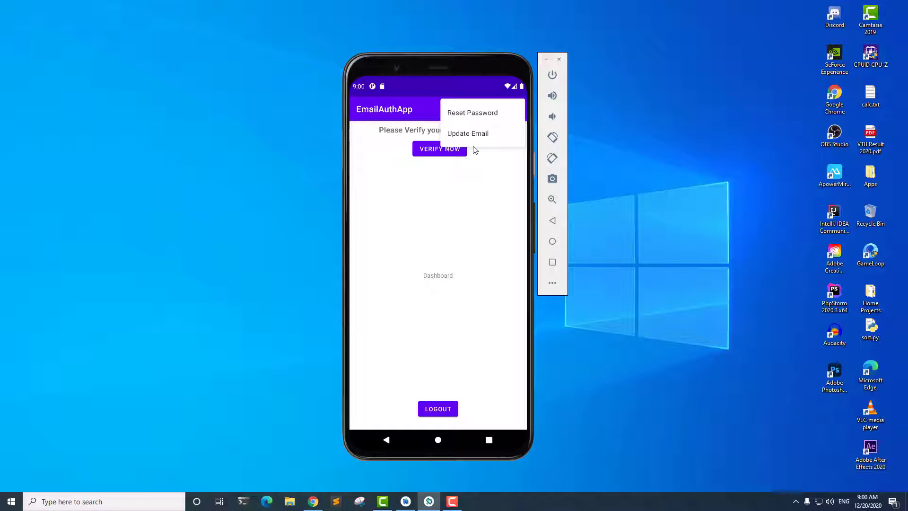
pyautogui.moveTo(468, 143)
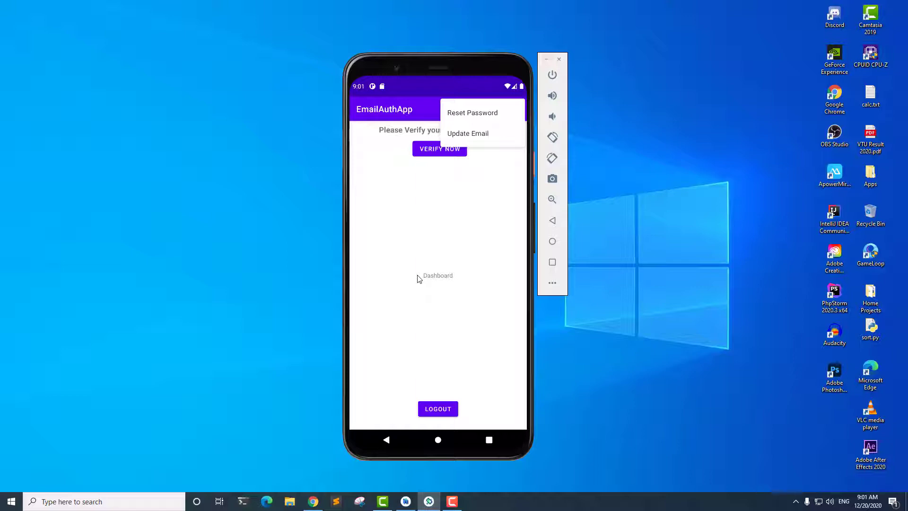
pyautogui.click(405, 502)
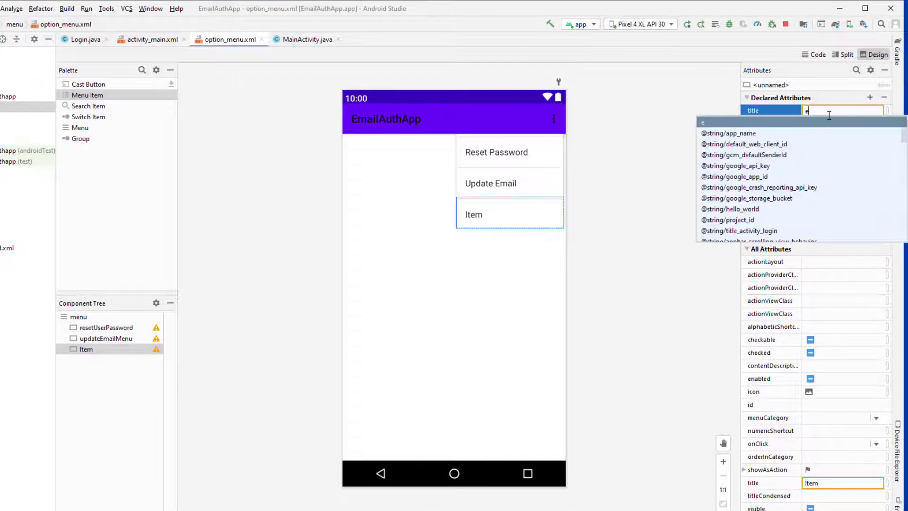
# Title the new menu item Delete Account and give it the id delete_account_menu.
pyautogui.write('Delete Account')
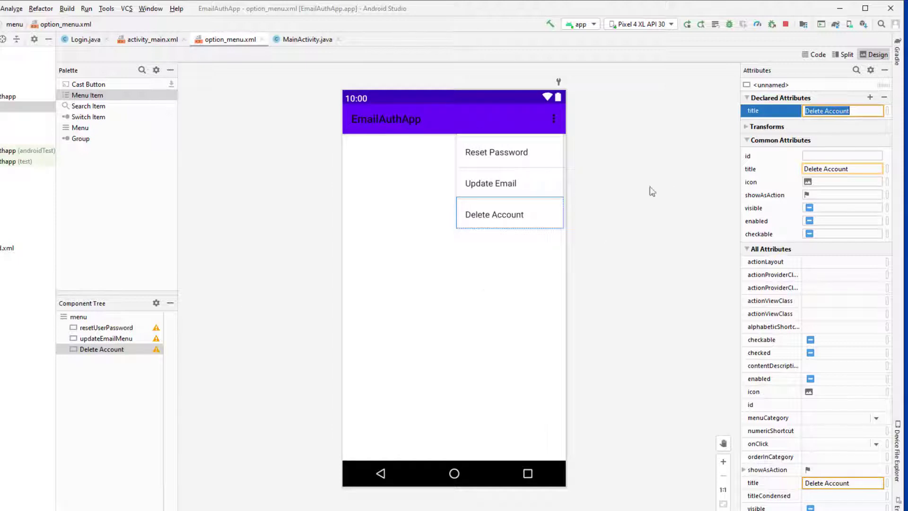
pyautogui.write('delete_account_menu')
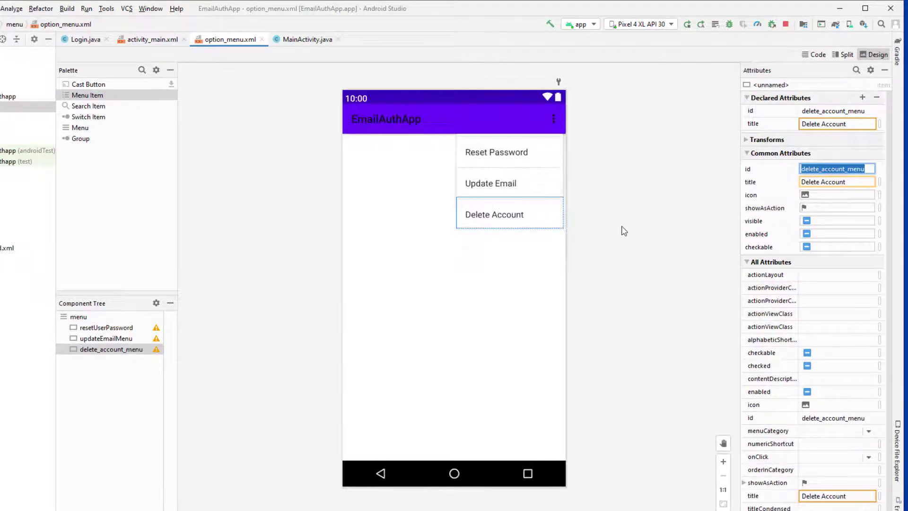
pyautogui.click(305, 40)
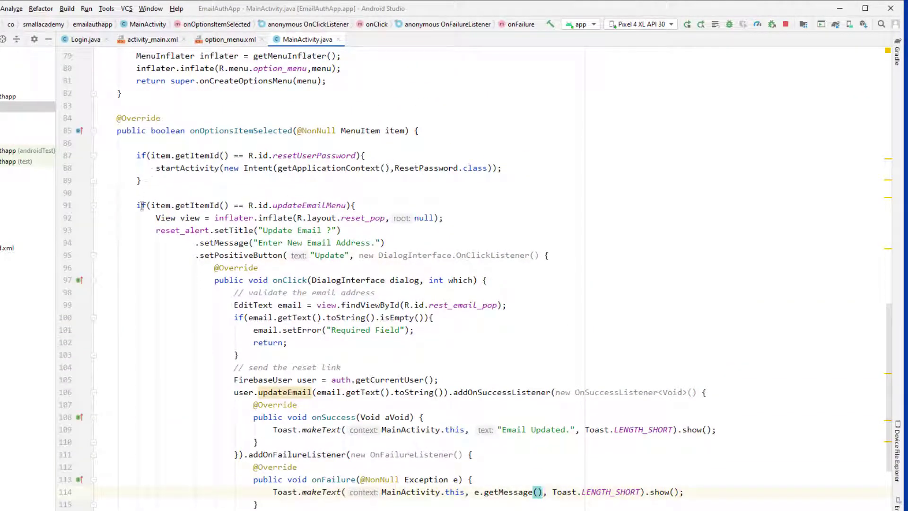
# Add an empty if-block for R.id.delete_account_menu in onOptionsItemSelected of MainActivity.java.
pyautogui.scroll(-3)
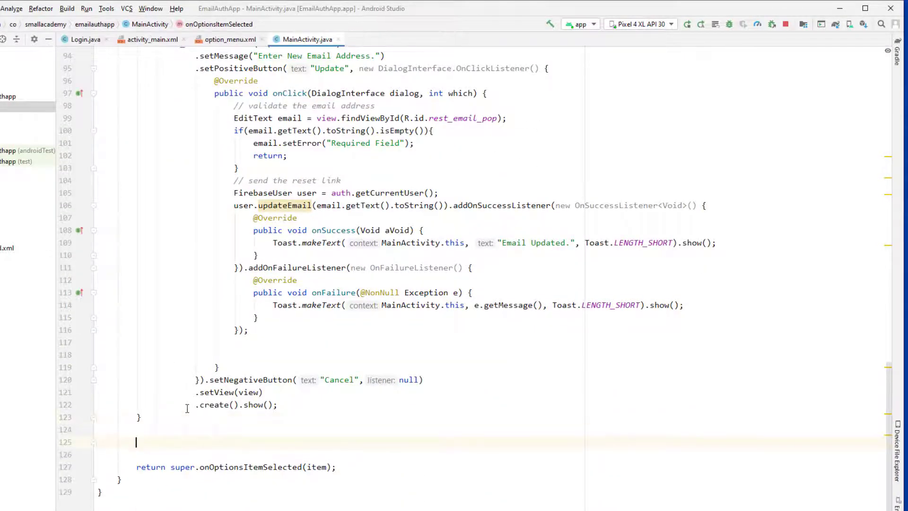
pyautogui.write('if(item.getItemId(')
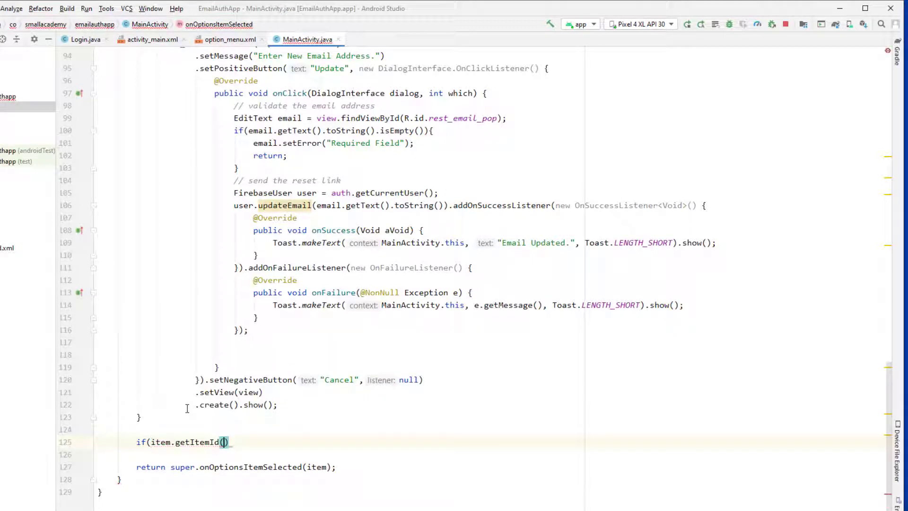
pyautogui.write(')')
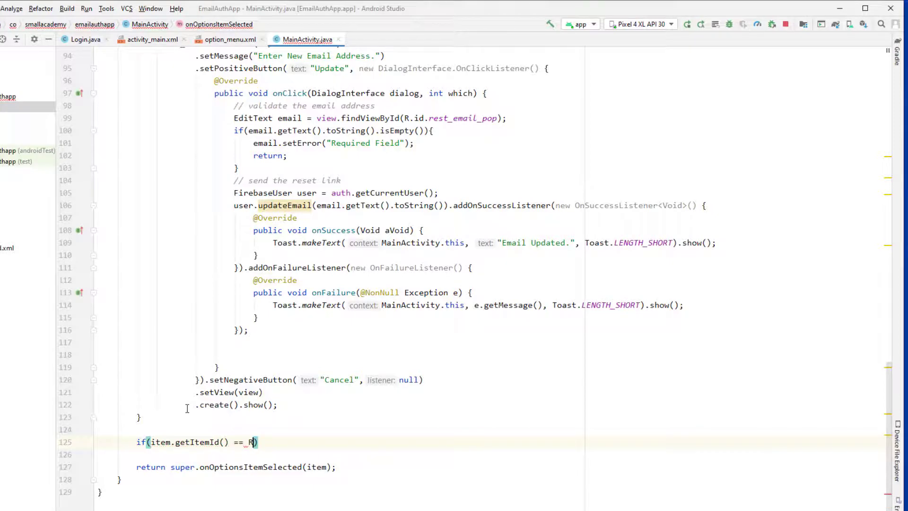
pyautogui.write('id.delete_account_menu')
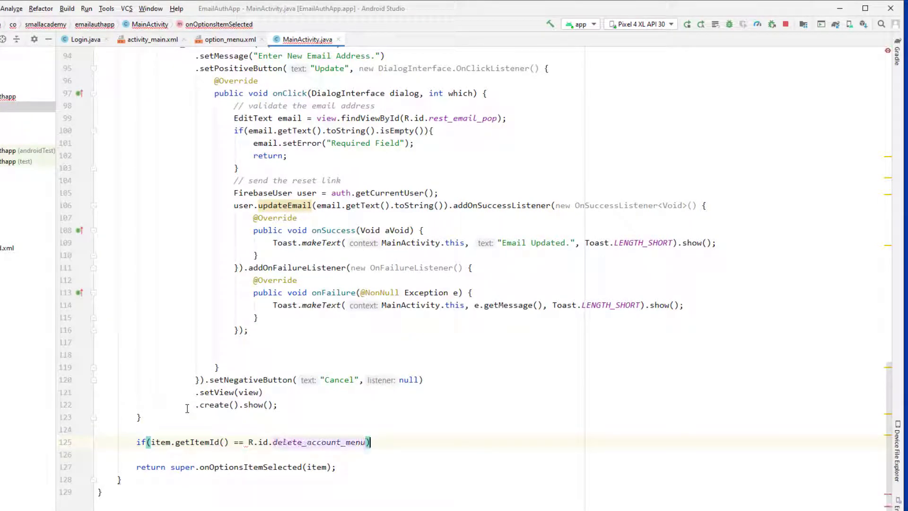
pyautogui.write('{')
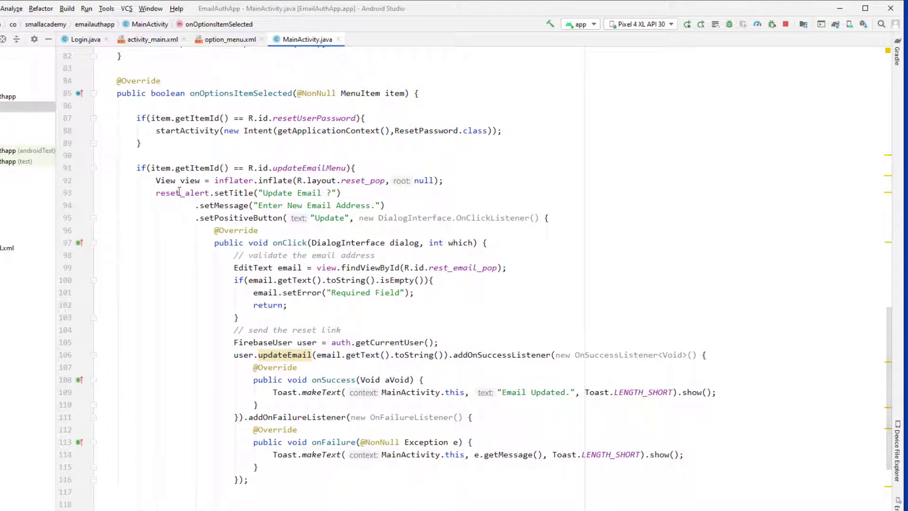
pyautogui.doubleClick(169, 193)
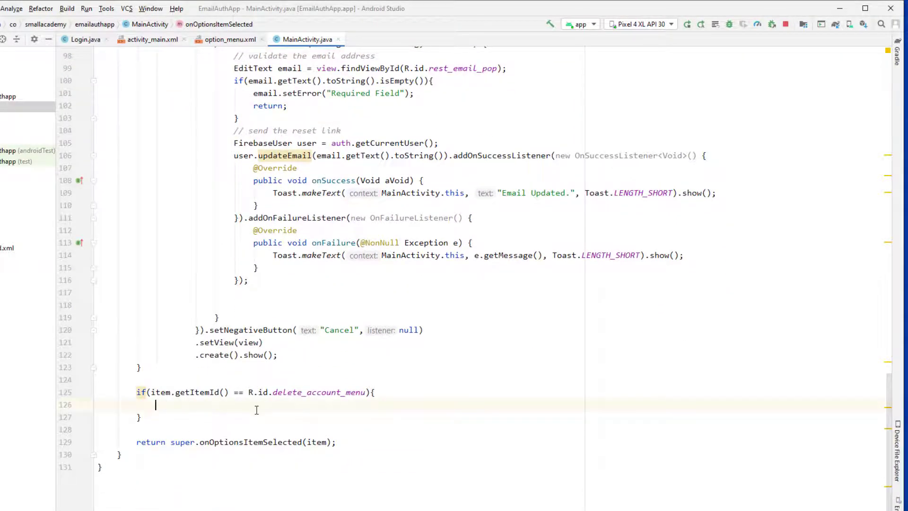
# Chain reset_alert.setTitle("Delete Account Permanently ?") and setMessage("Are You sure ?") in the delete branch.
pyautogui.write('reset_alert/')
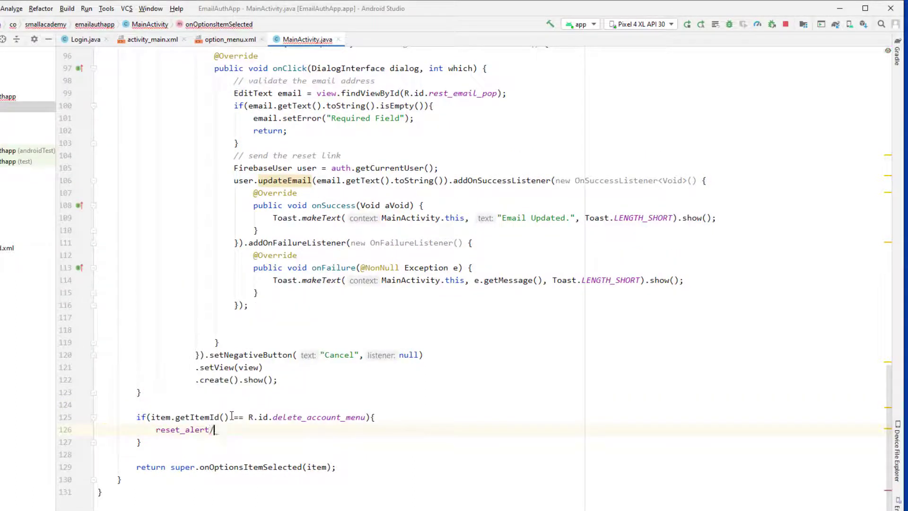
pyautogui.write('.se')
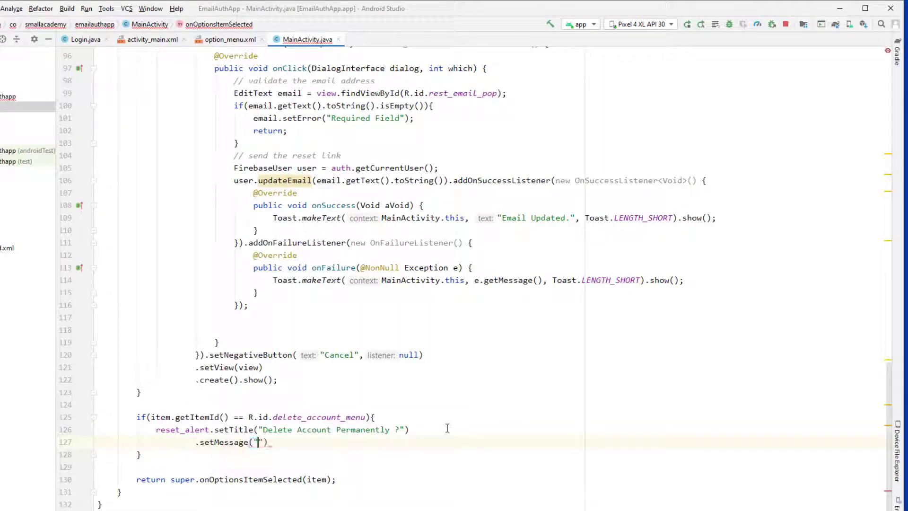
pyautogui.write('Are')
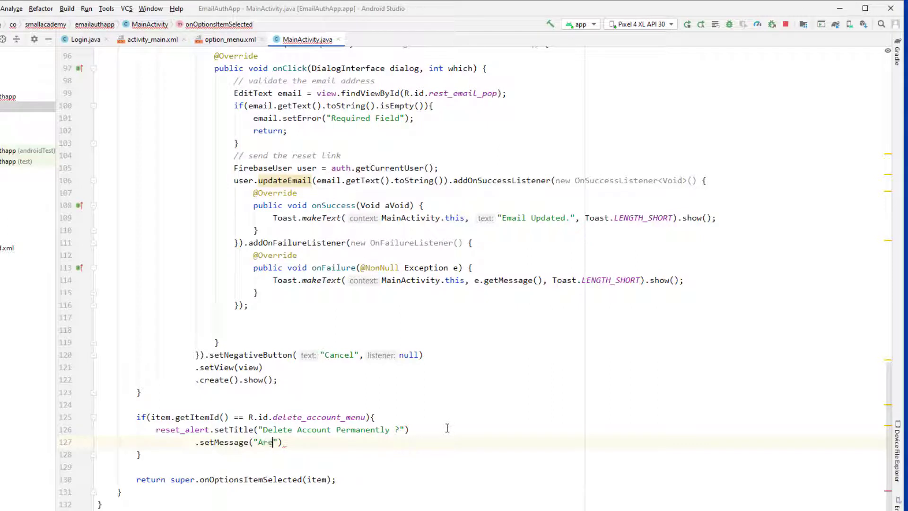
pyautogui.write('You sure ?')
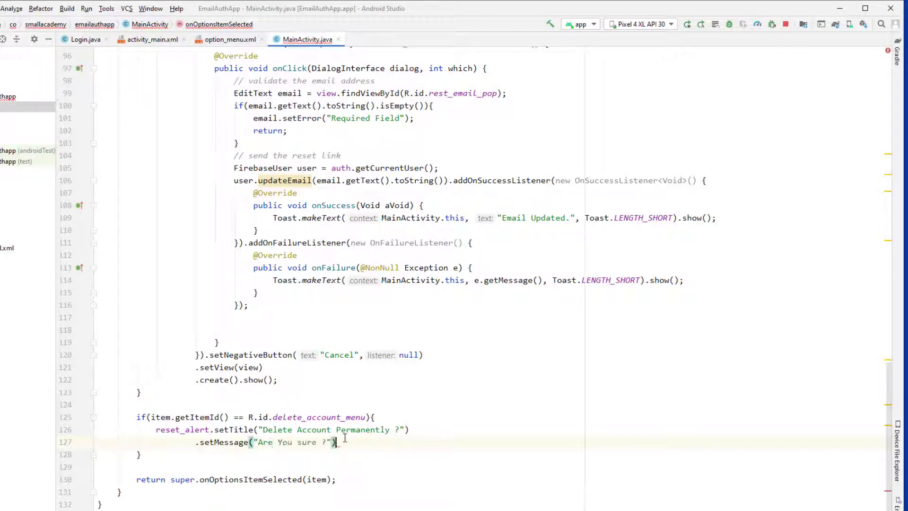
# Add an Ok positive button with an OnClickListener, a Cancel negative button, and create().show().
pyautogui.write('.')
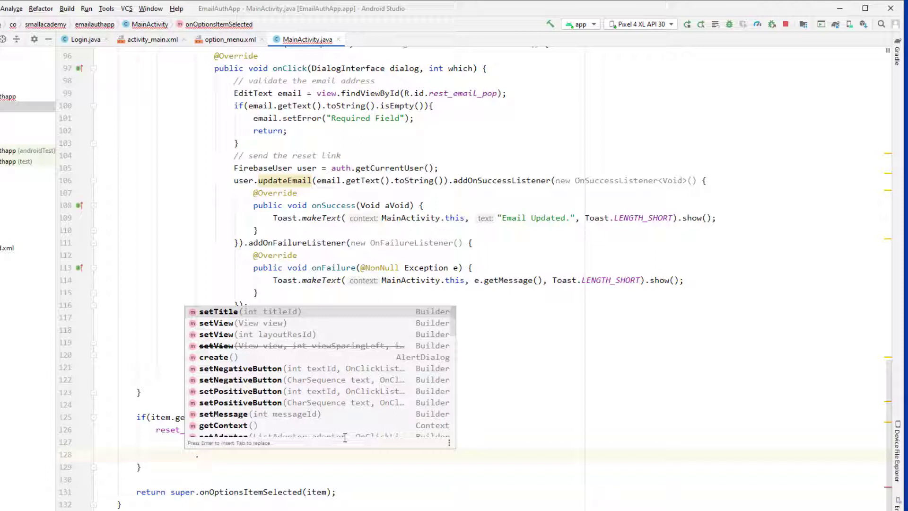
pyautogui.write('.se')
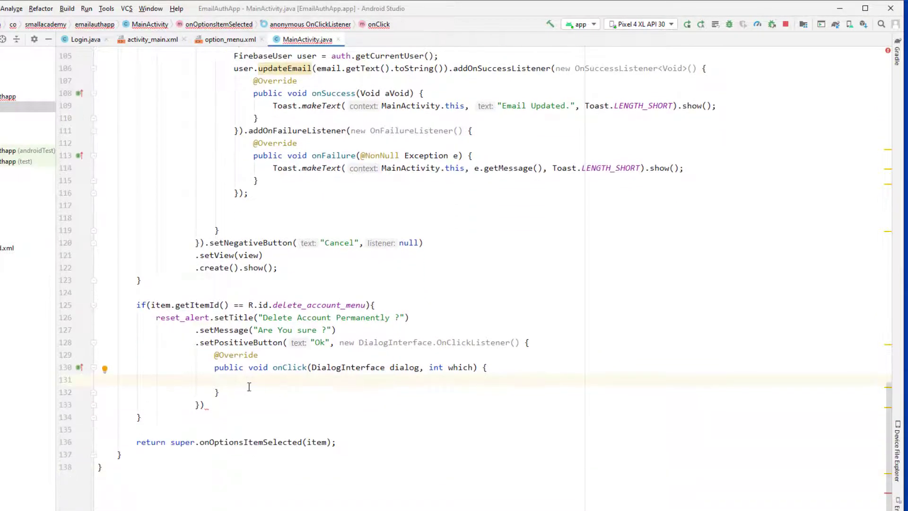
pyautogui.write('.')
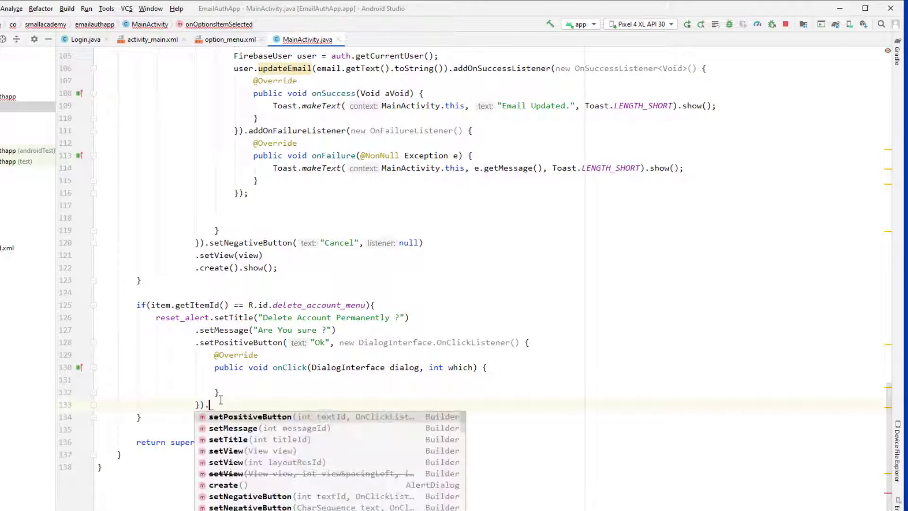
pyautogui.write('setNegativeButton("Cancel", null')
pyautogui.write('.create().show();')
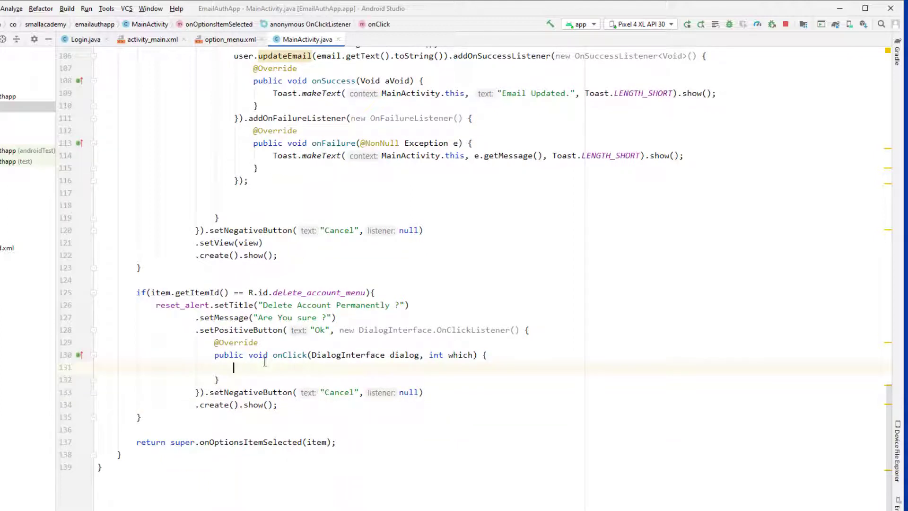
# In the Ok handler get the current FirebaseUser from auth and call user.delete().
pyautogui.write('FirebaseUser')
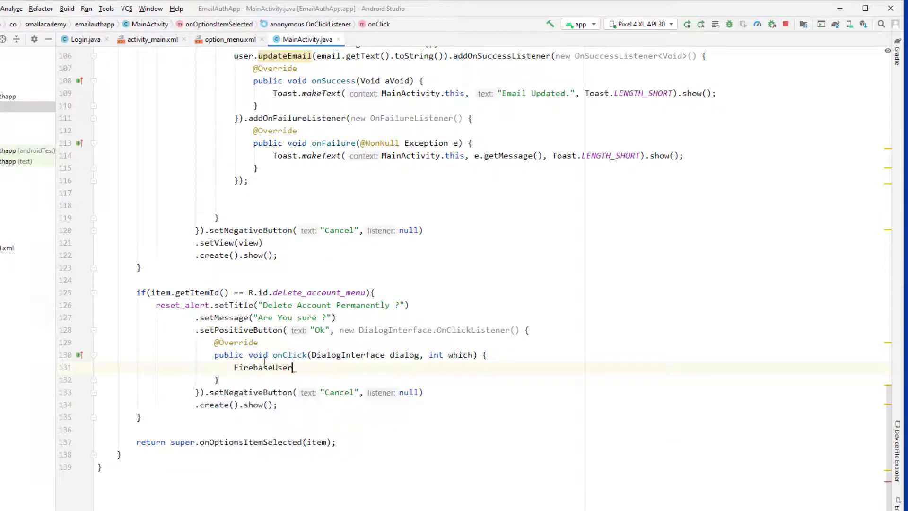
pyautogui.write('user = n')
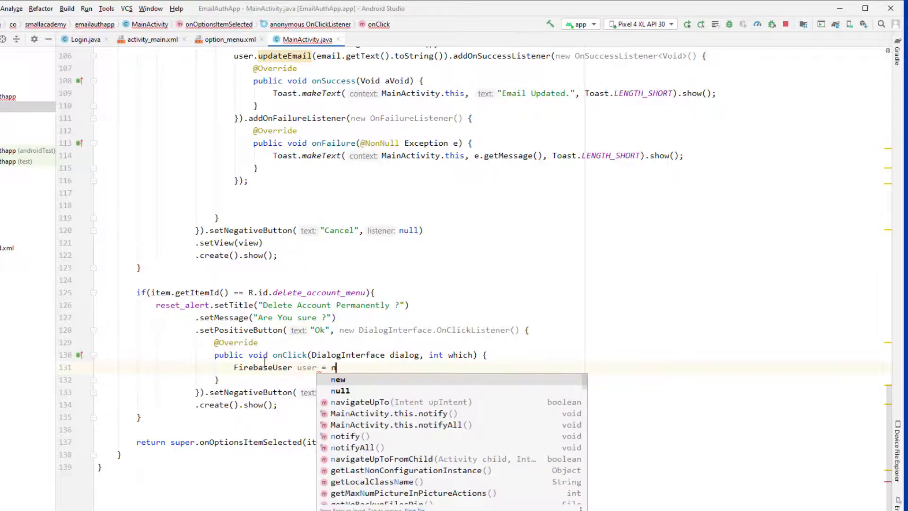
pyautogui.write('auth.')
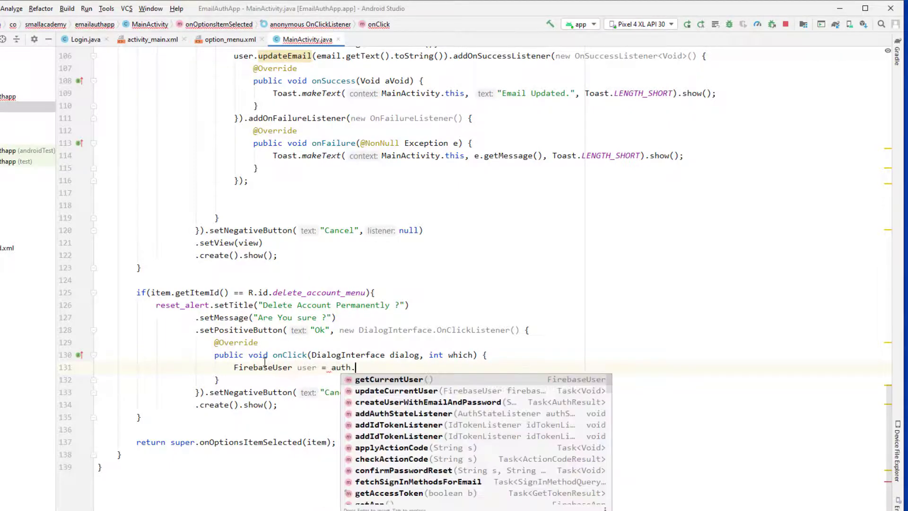
pyautogui.scroll(3)
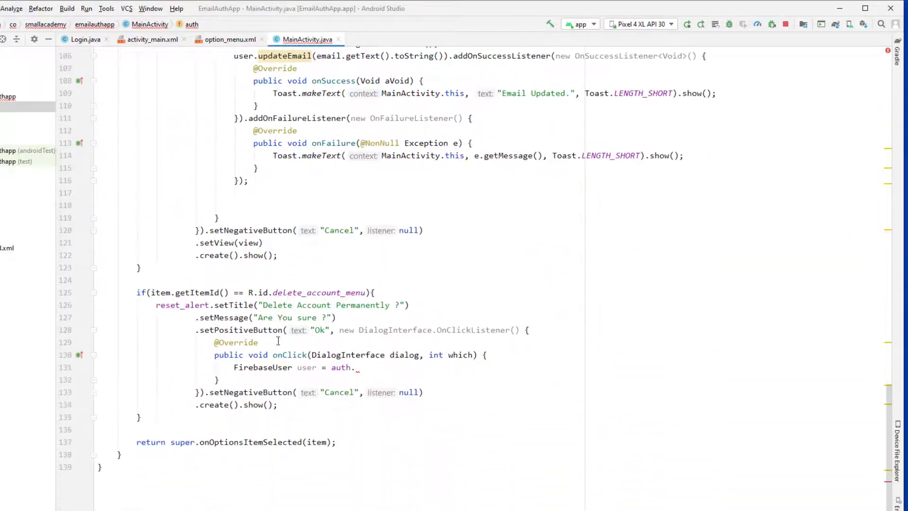
pyautogui.write('getCurrentUser();')
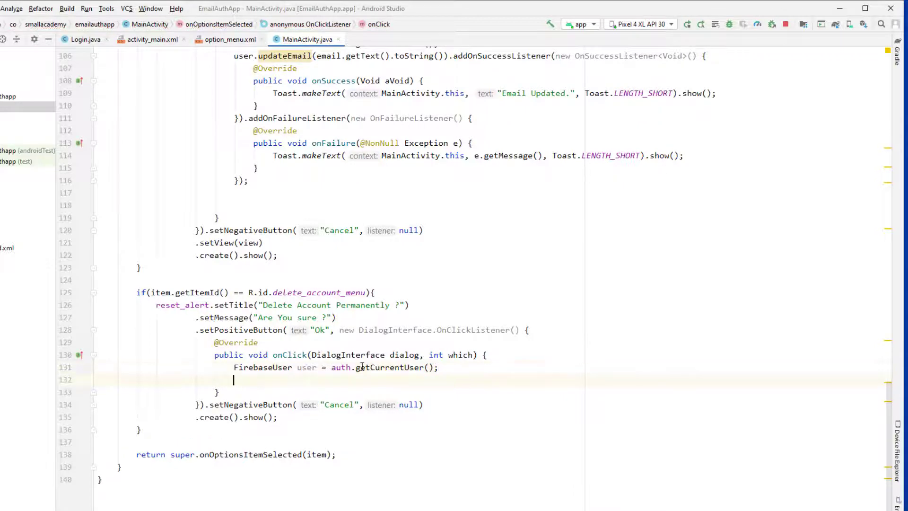
pyautogui.write('user.delete(')
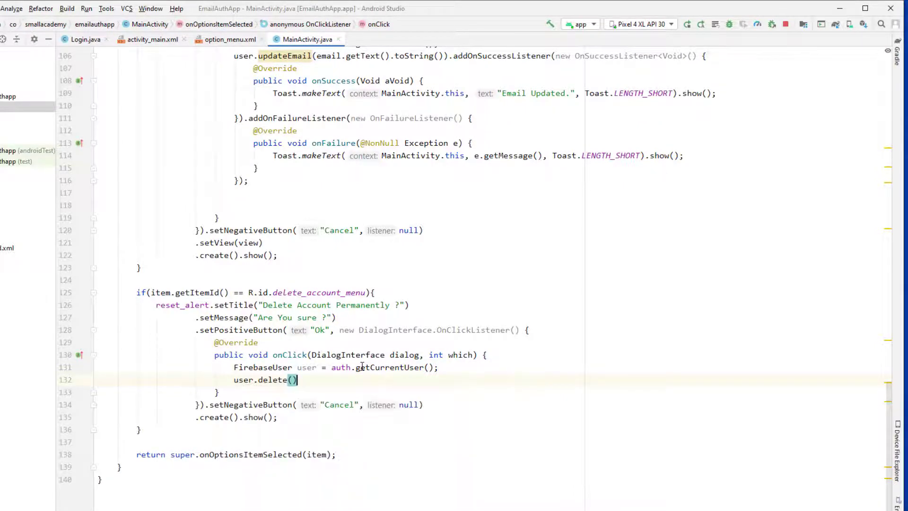
pyautogui.write('.')
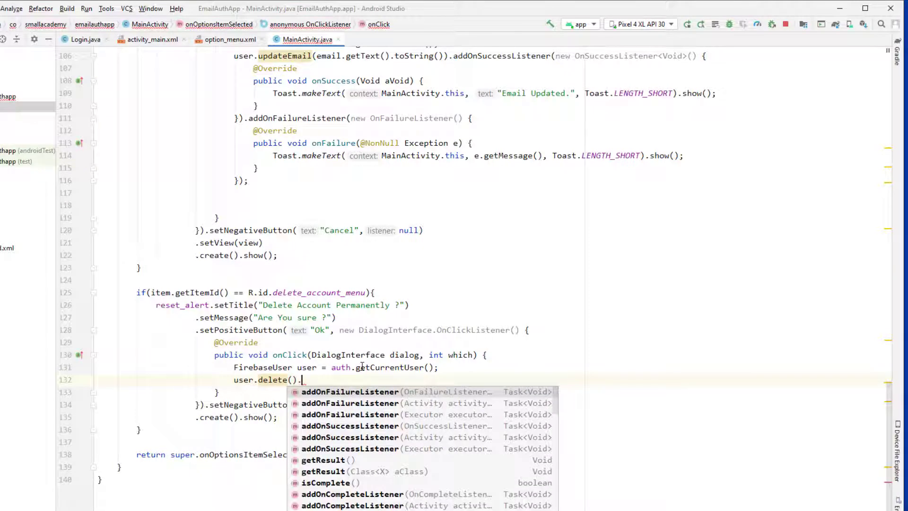
# Chain addOnSuccessListener showing an 'Account Deleted.' toast and calling auth.signOut().
pyautogui.write('addOnSuccessListener(new OnSuccessListener<Void>() {')
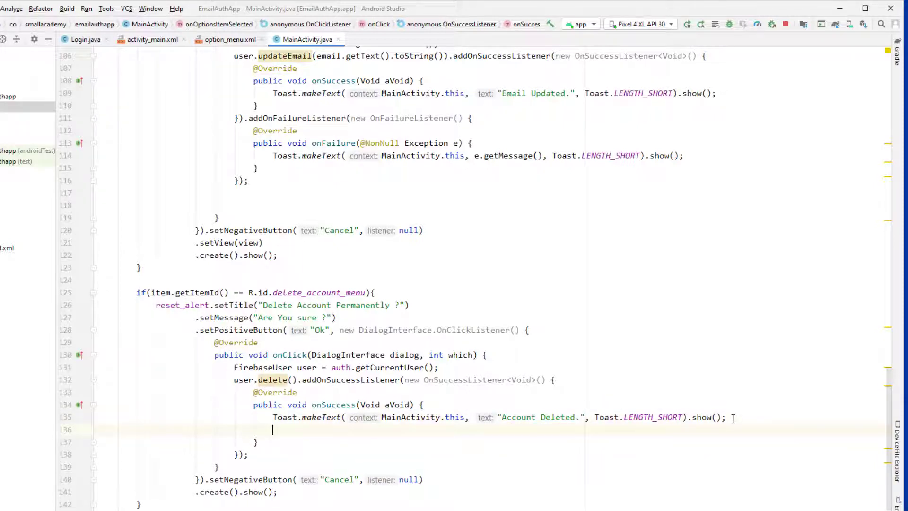
pyautogui.write('auth.signOut();')
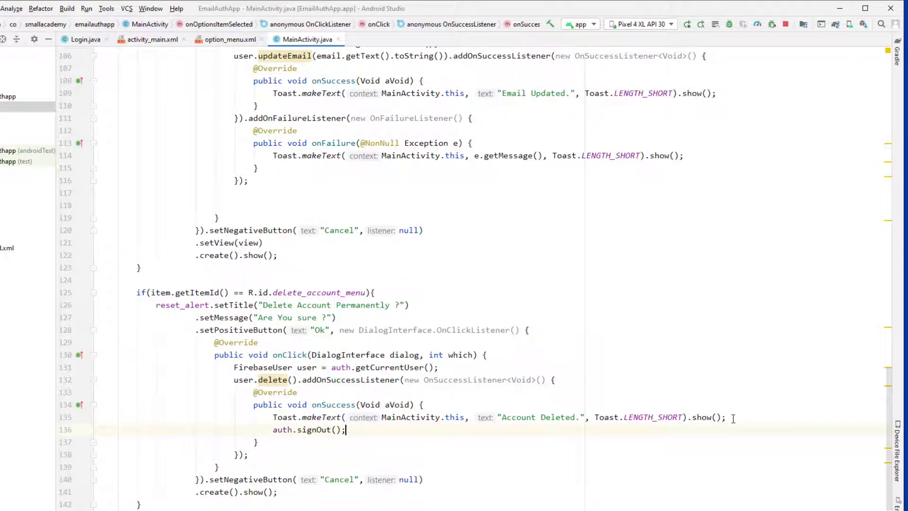
pyautogui.write('startActivity(new Intent());')
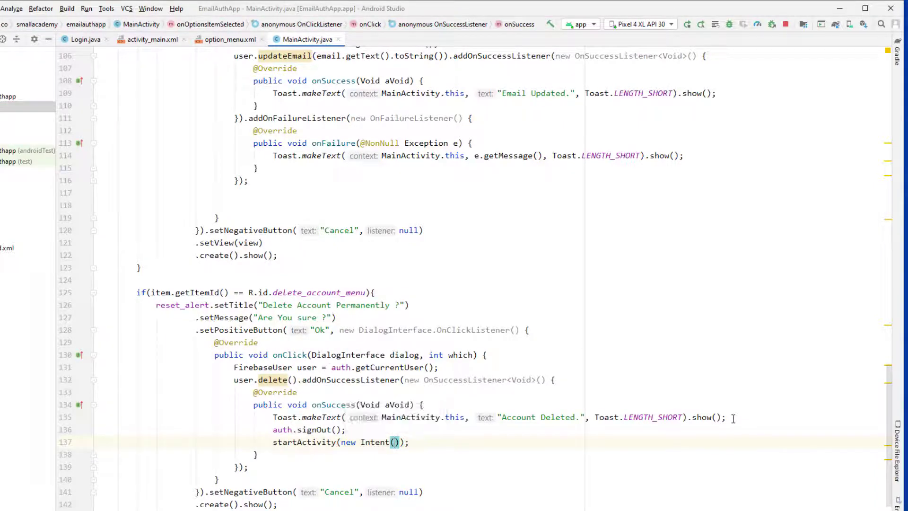
pyautogui.write('getApplicationContext(),')
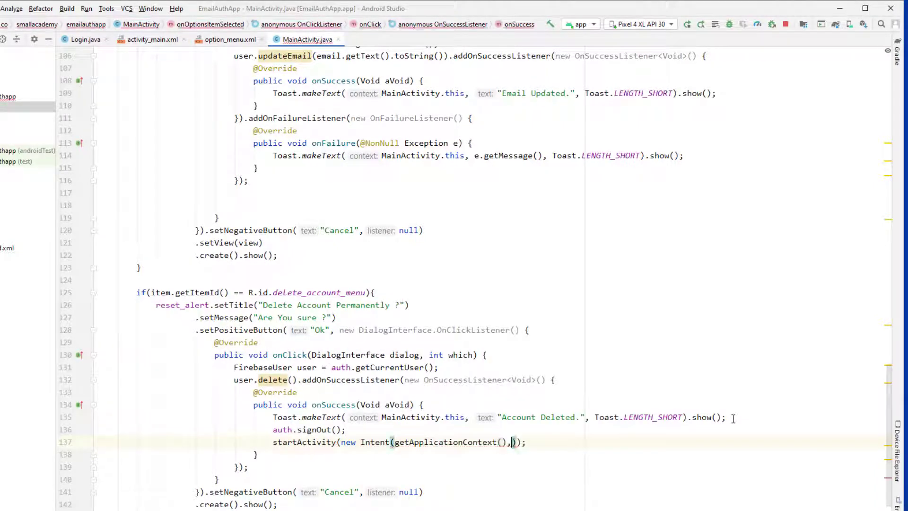
# Start the Login activity and finish the current screen on success, then run the app.
pyautogui.write('Login')
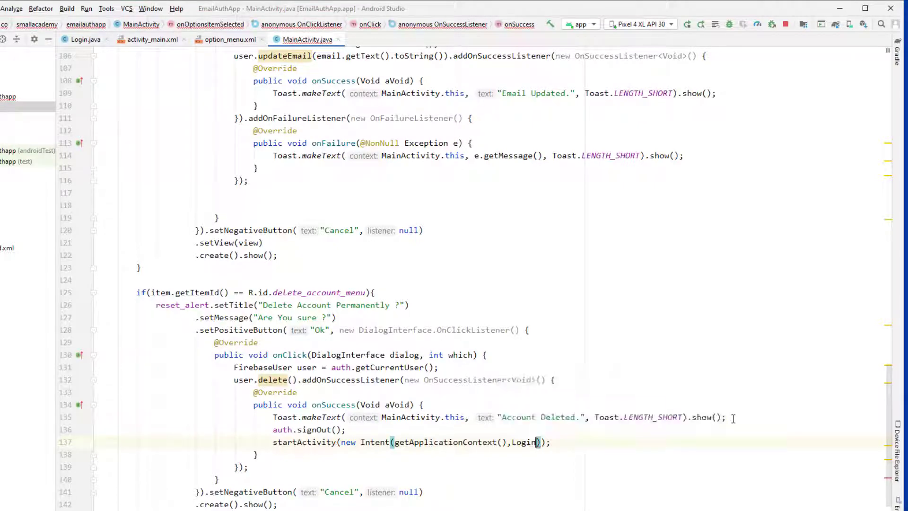
pyautogui.write('.class')
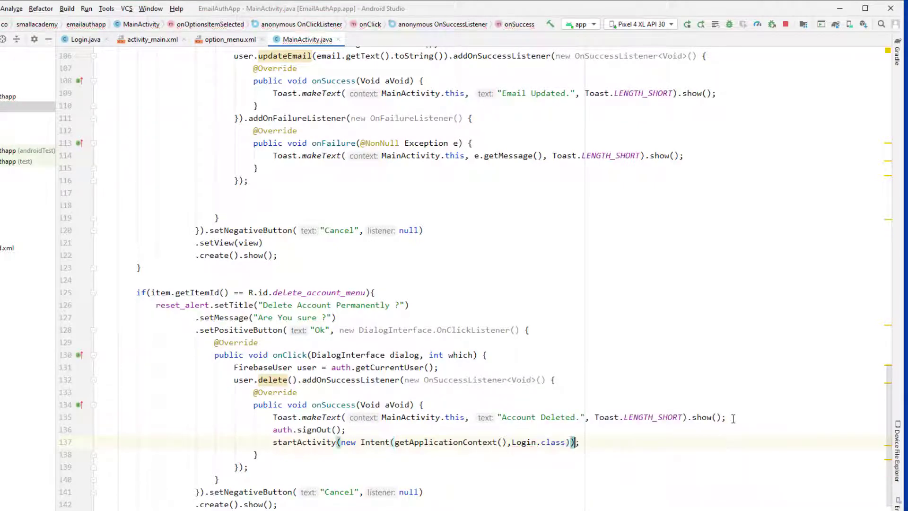
pyautogui.write('finish();')
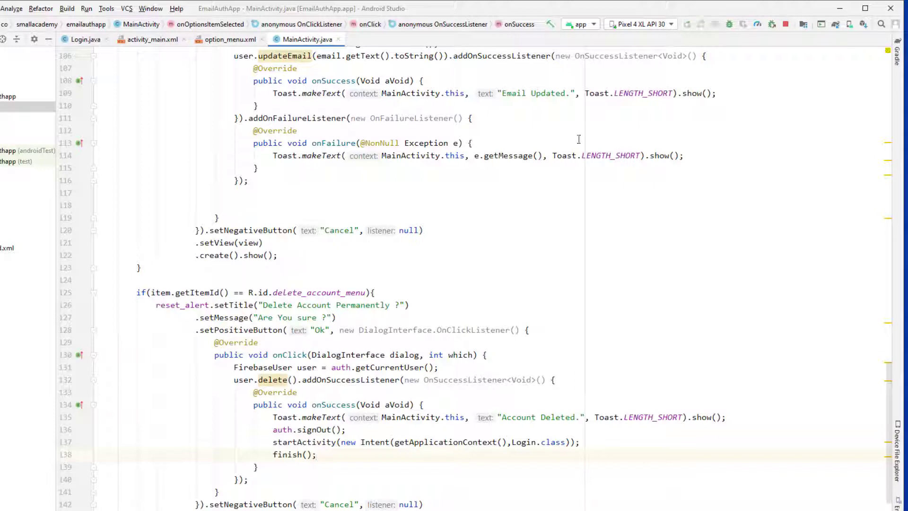
pyautogui.click(688, 24)
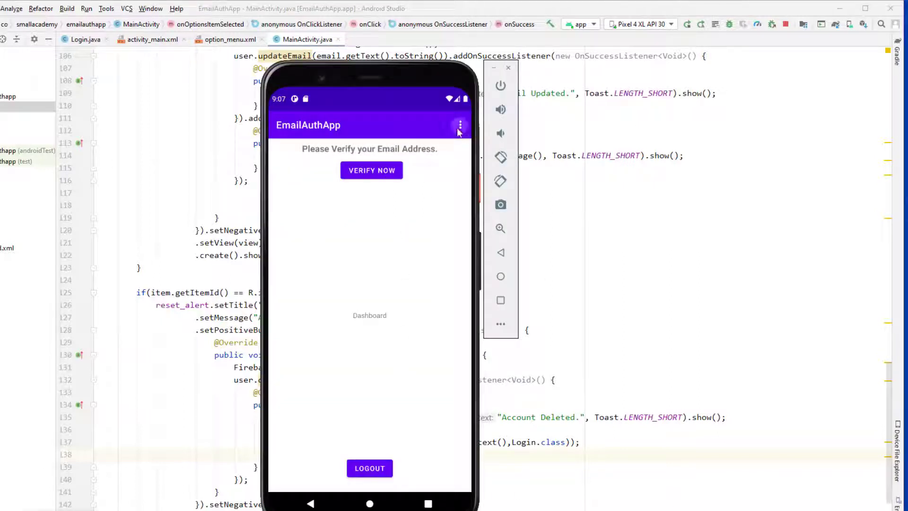
# Choose Delete Account from the emulator app's overflow menu.
pyautogui.click(460, 124)
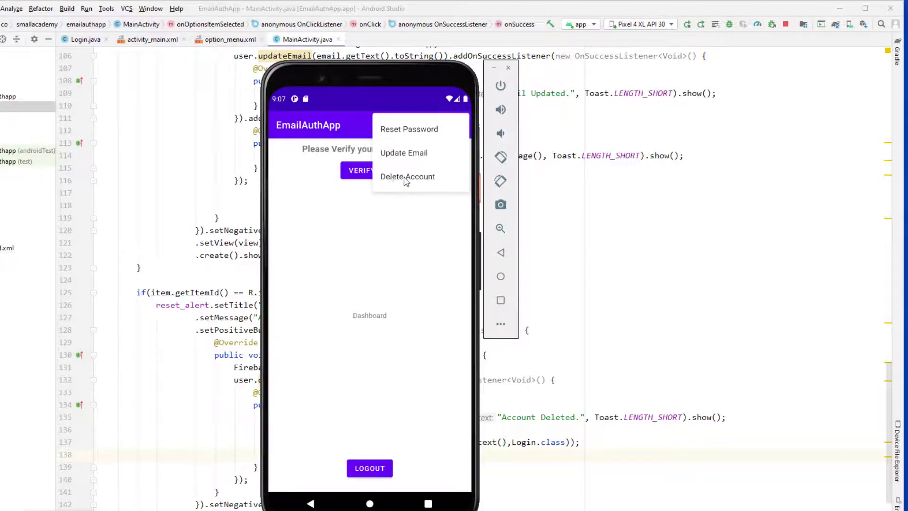
pyautogui.click(408, 177)
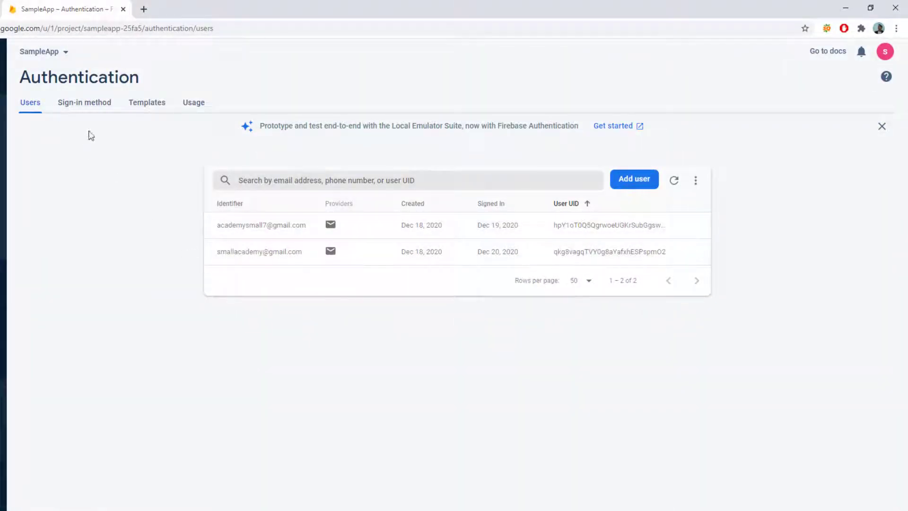
# View the Firebase Authentication users list showing the two registered accounts.
pyautogui.click(674, 180)
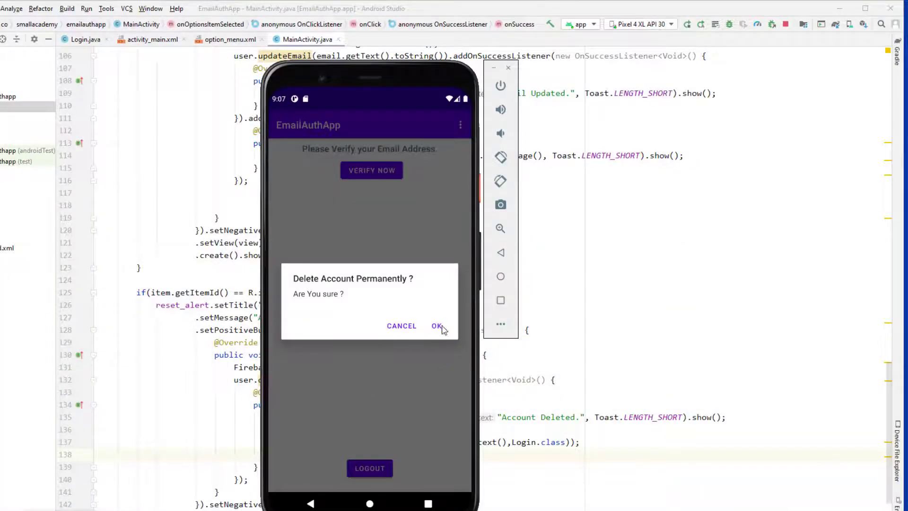
# Confirm Ok in the Delete Account Permanently ? dialog.
pyautogui.click(437, 325)
pyautogui.write('finish();')
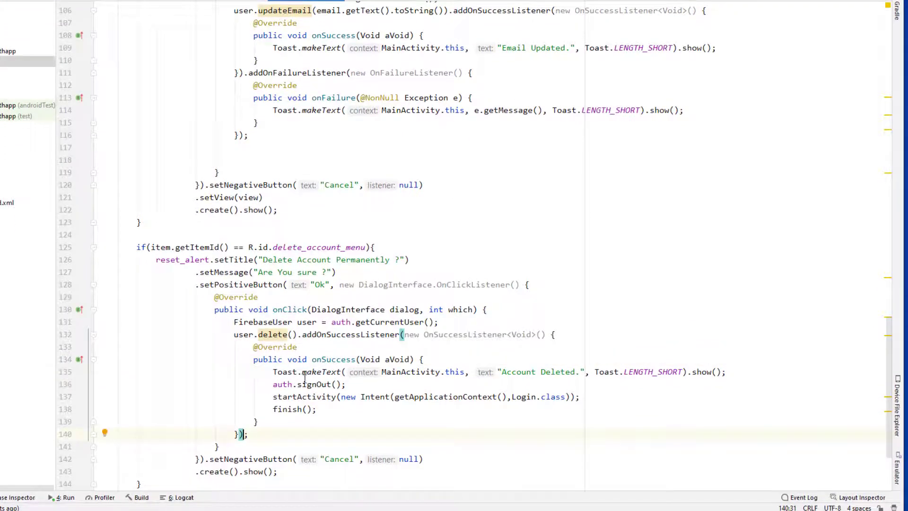
# Chain addOnFailureListener onto user.delete() that toasts e.getMessage().
pyautogui.write('.on')
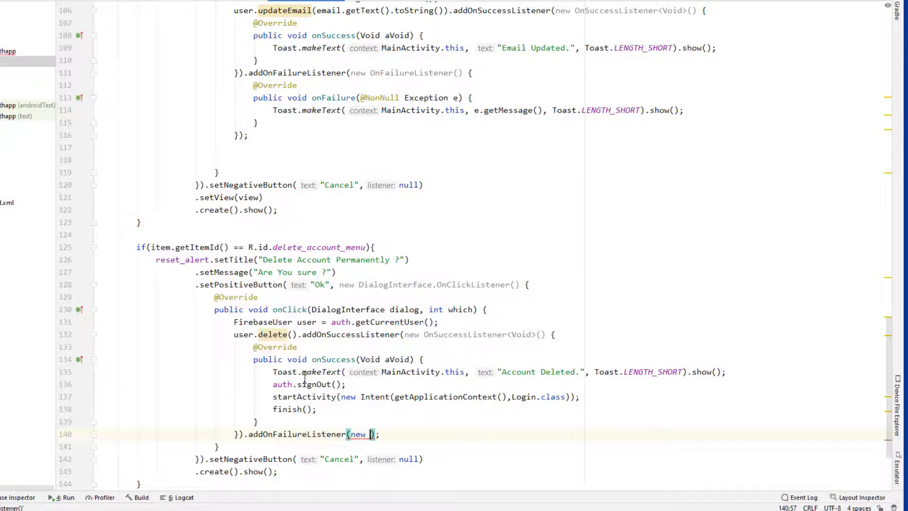
pyautogui.write('C')
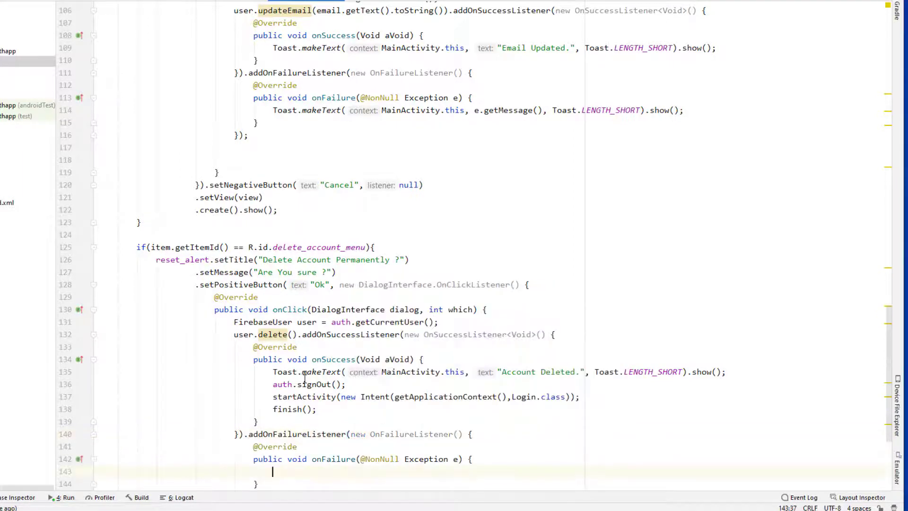
pyautogui.write('Toast.LENGTH_SHORT).show();')
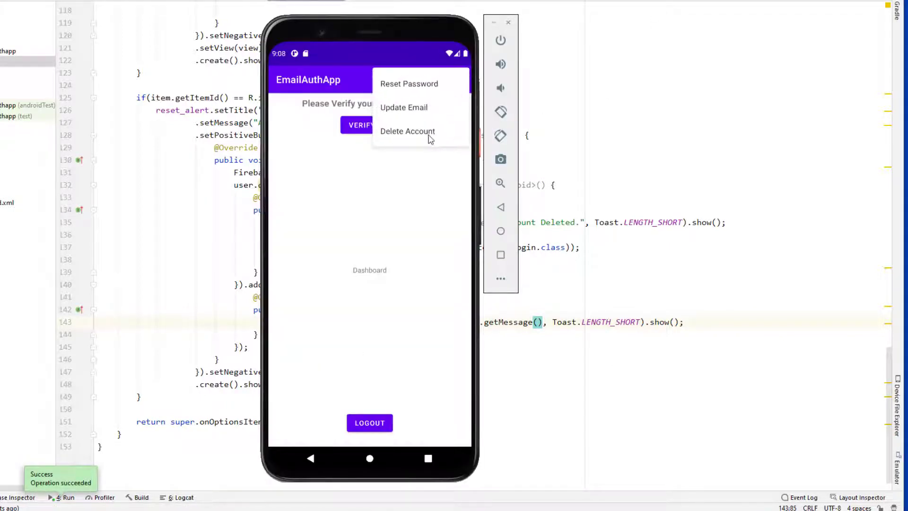
# Choose Delete Account from the overflow menu and confirm with OK; the app stays on the Dashboard.
pyautogui.click(407, 131)
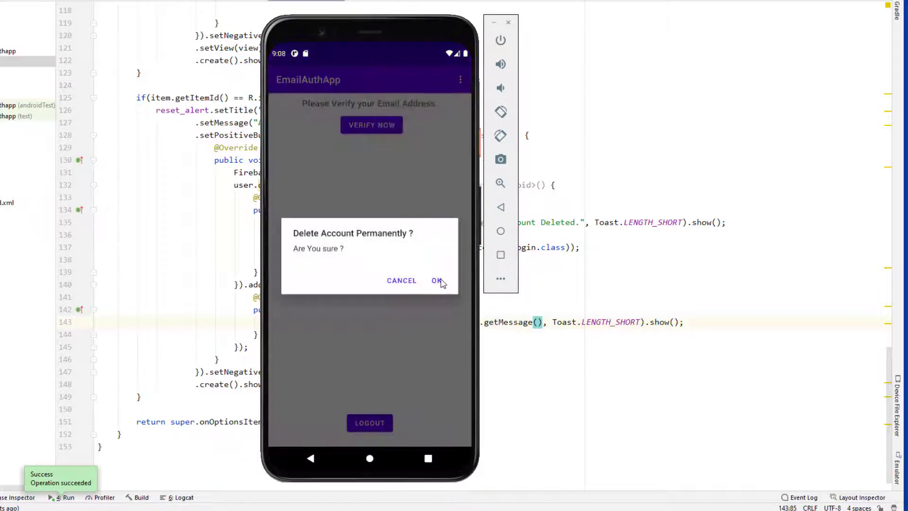
pyautogui.click(436, 280)
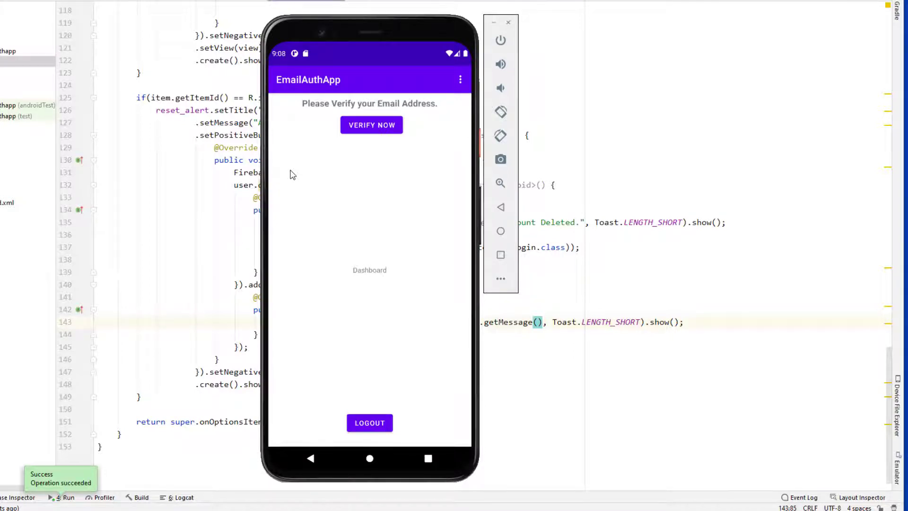
pyautogui.moveTo(398, 164)
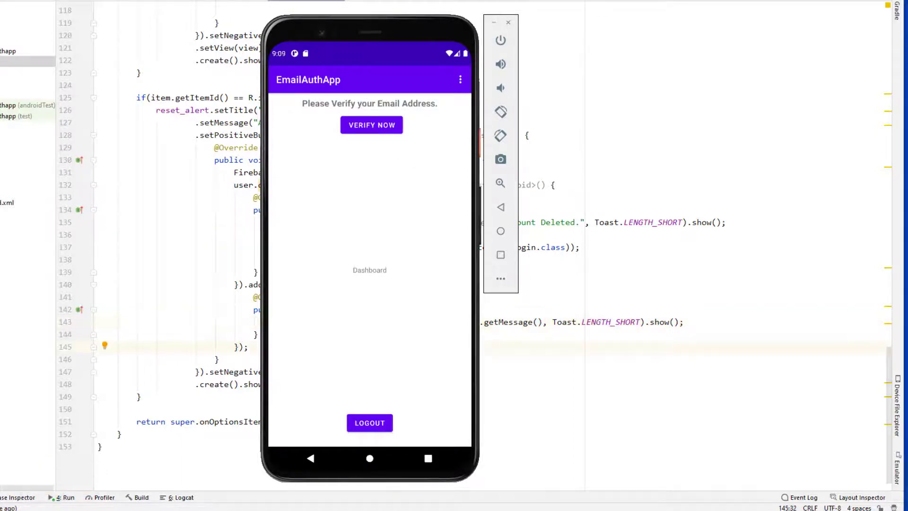
pyautogui.moveTo(386, 340)
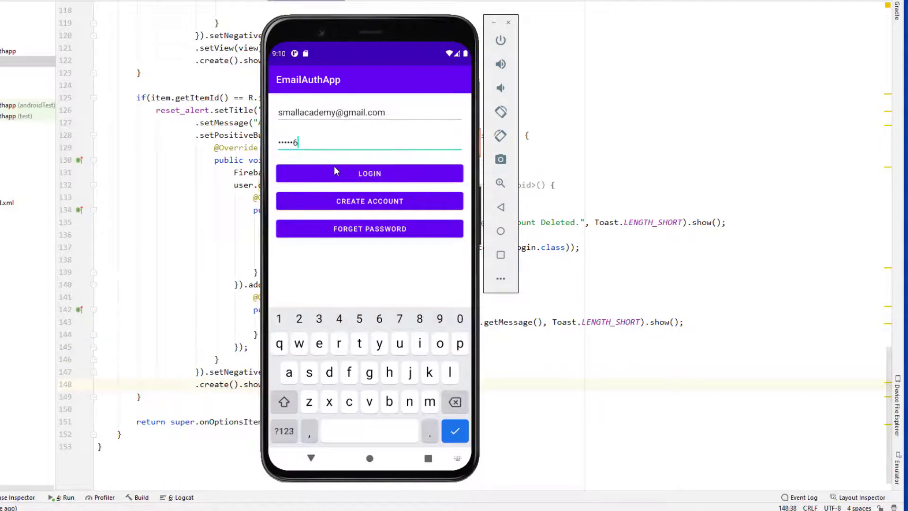
# Log in, choose Delete Account and confirm, returning to the login screen with 'Account Deleted.' shown.
pyautogui.click(369, 173)
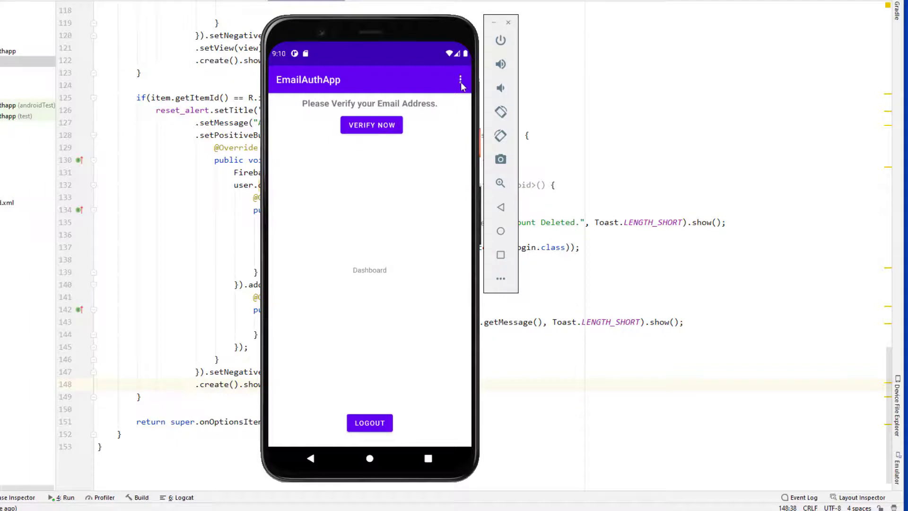
pyautogui.click(460, 79)
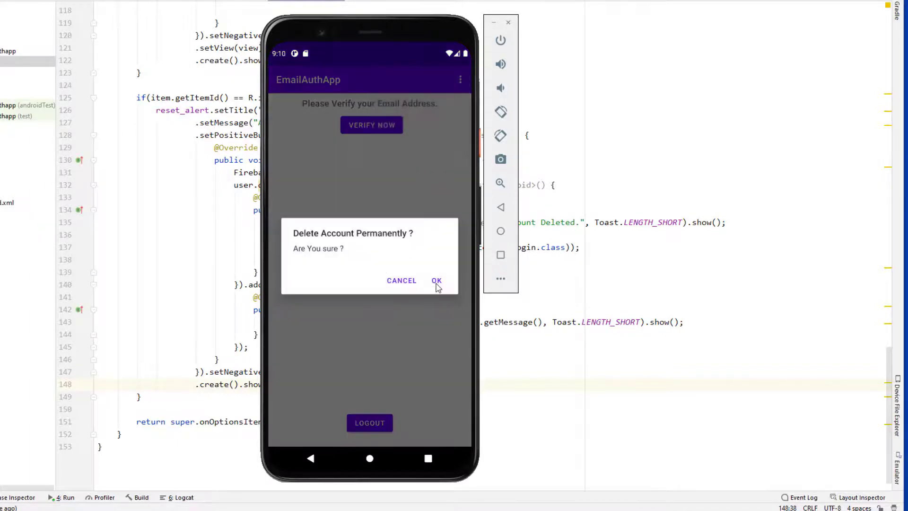
pyautogui.click(437, 281)
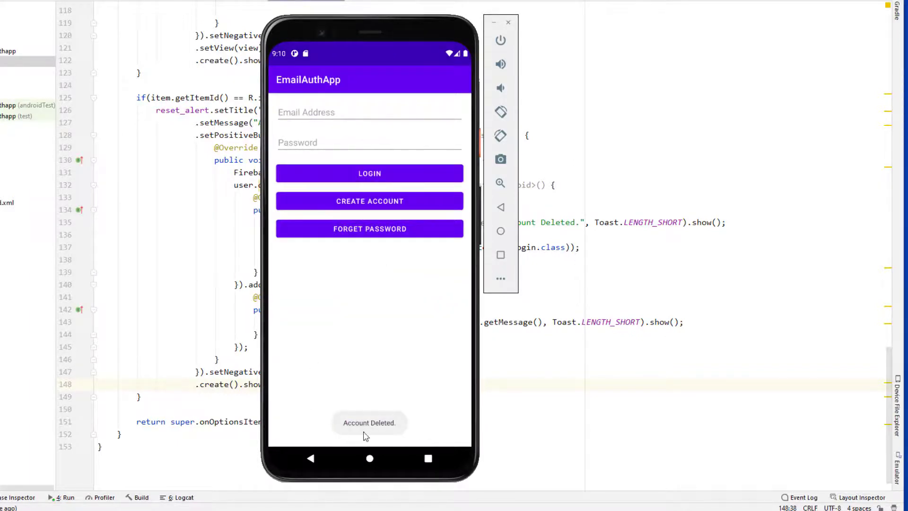